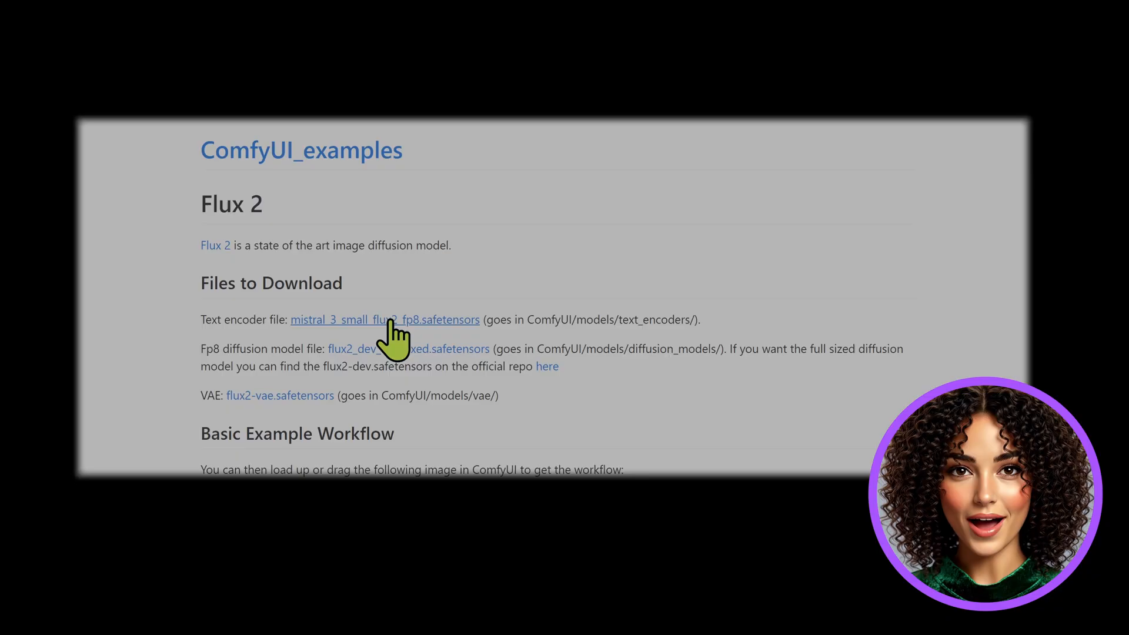
mouse_move(451, 339)
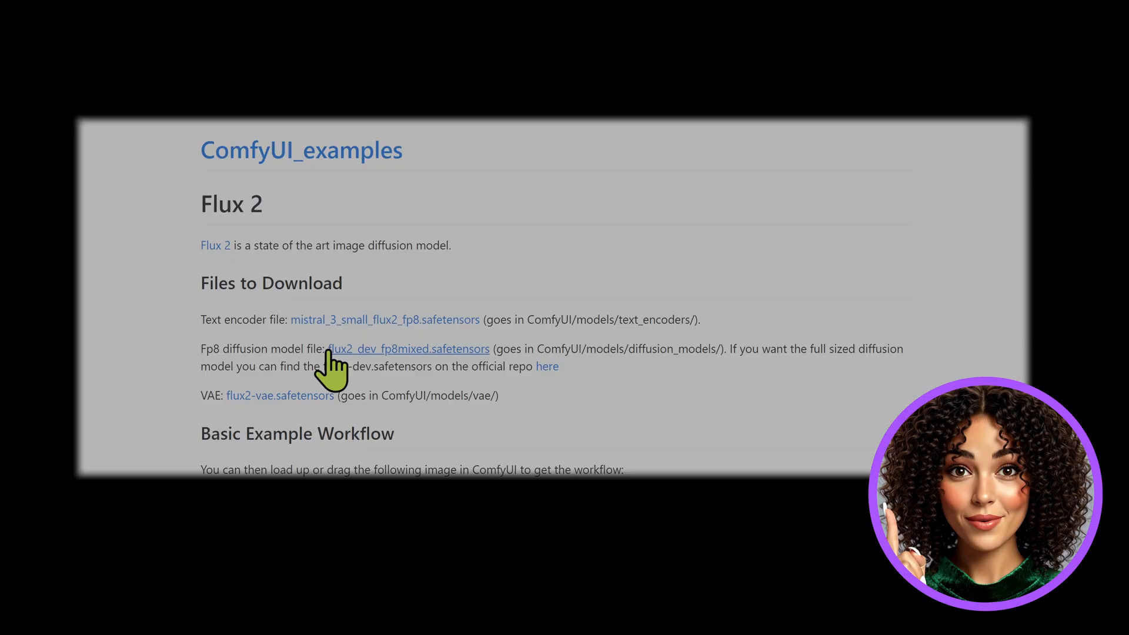
mouse_move(492, 375)
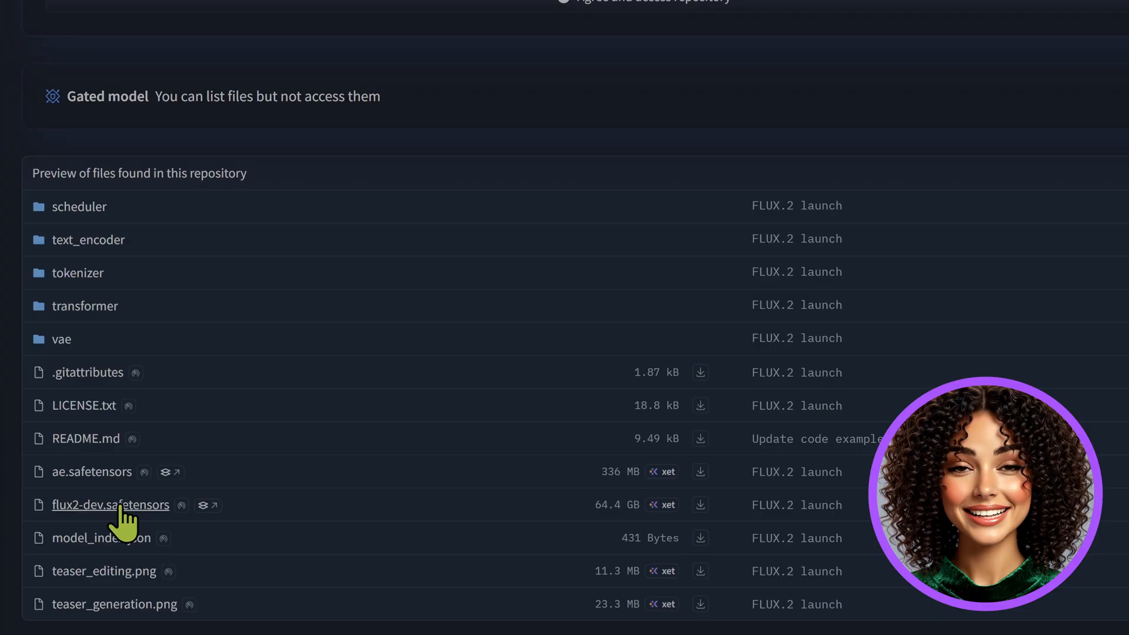
mouse_move(617, 536)
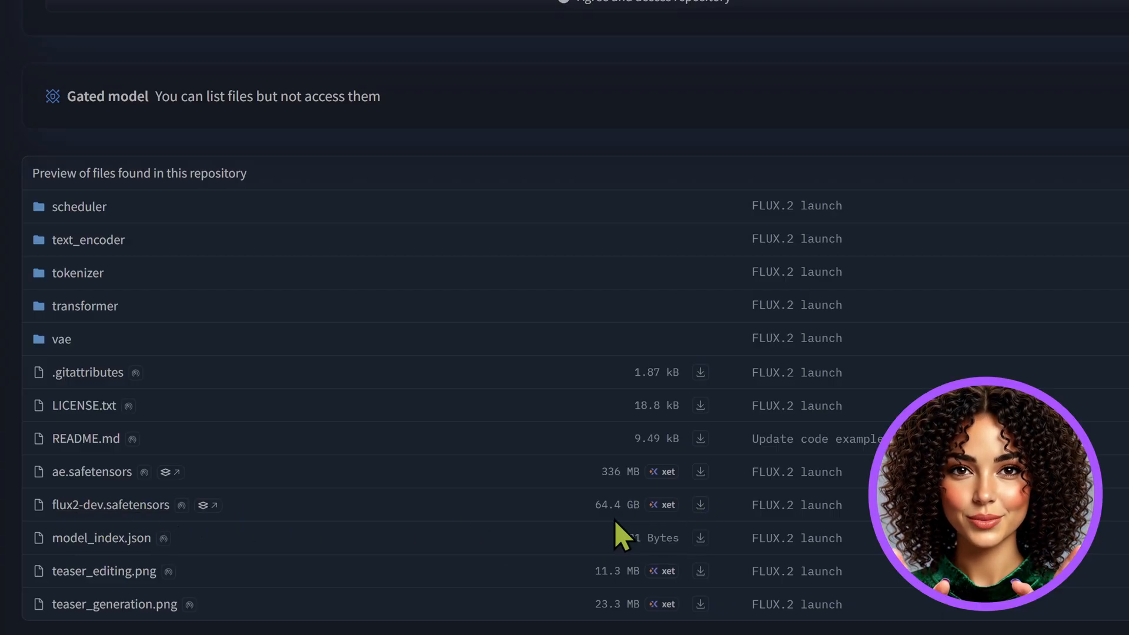
double_click(615, 505)
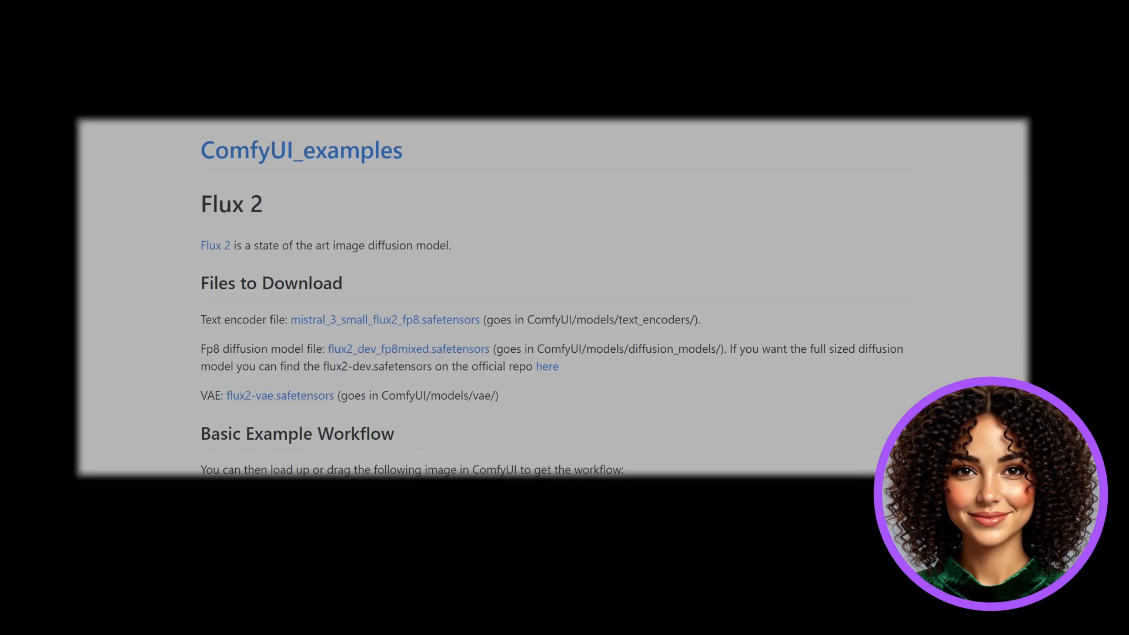
scroll(down, 3)
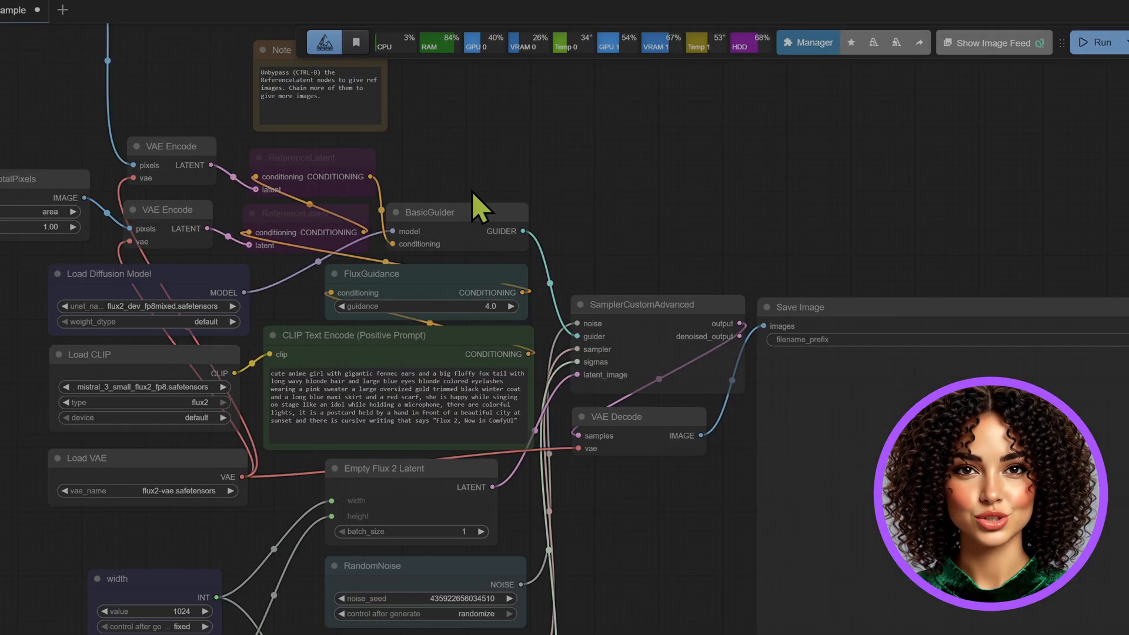
scroll(down, 3)
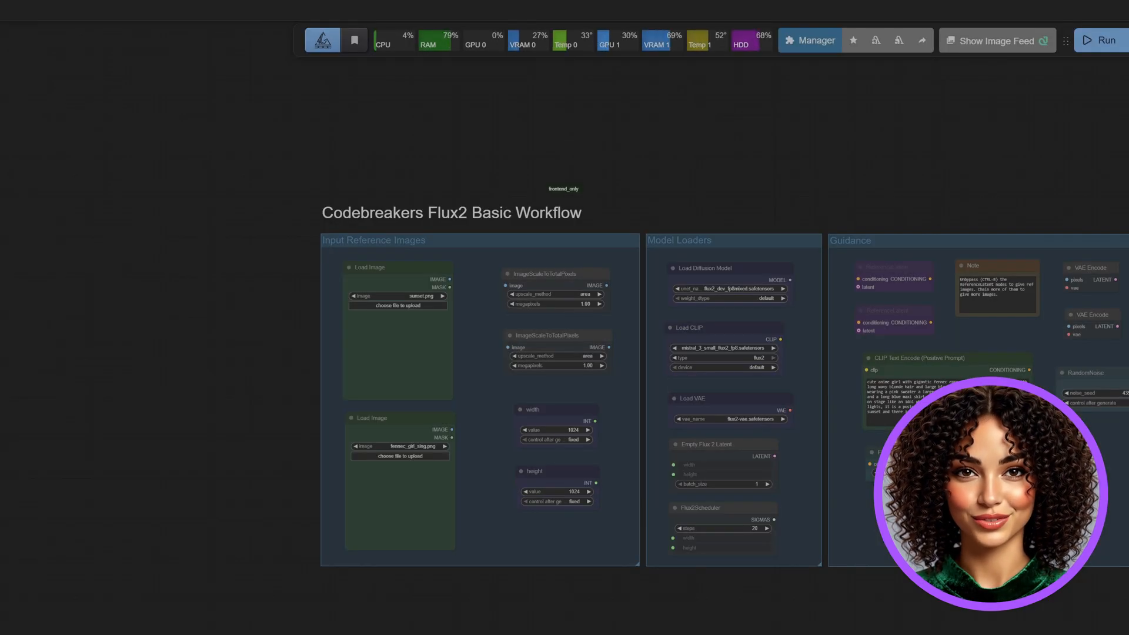
mouse_move(161, 464)
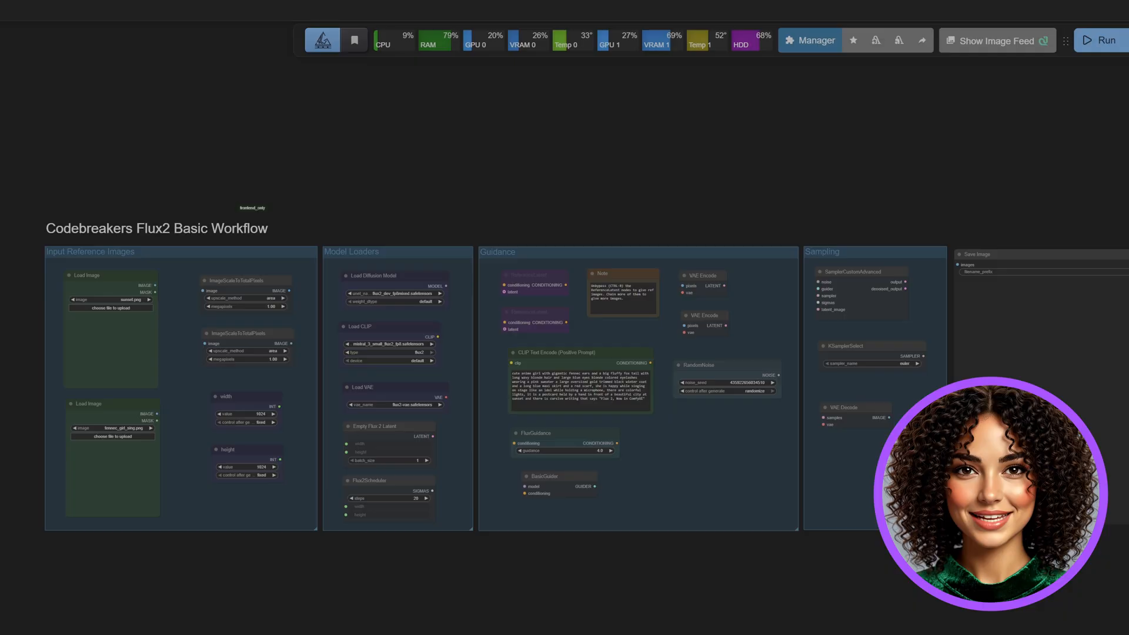
mouse_move(463, 531)
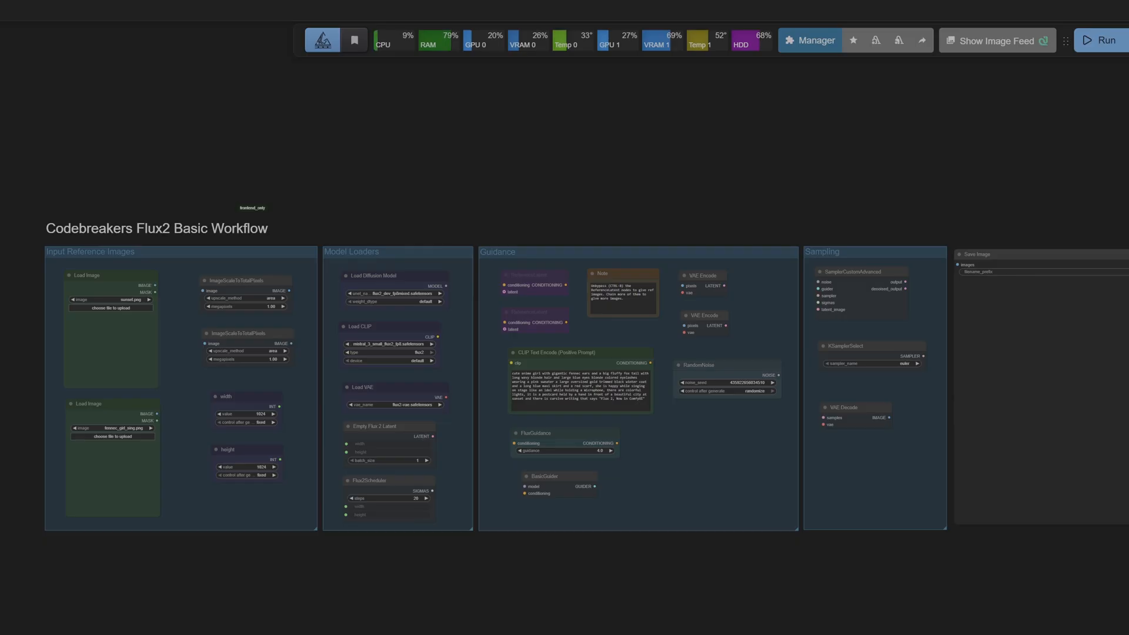
mouse_move(463, 532)
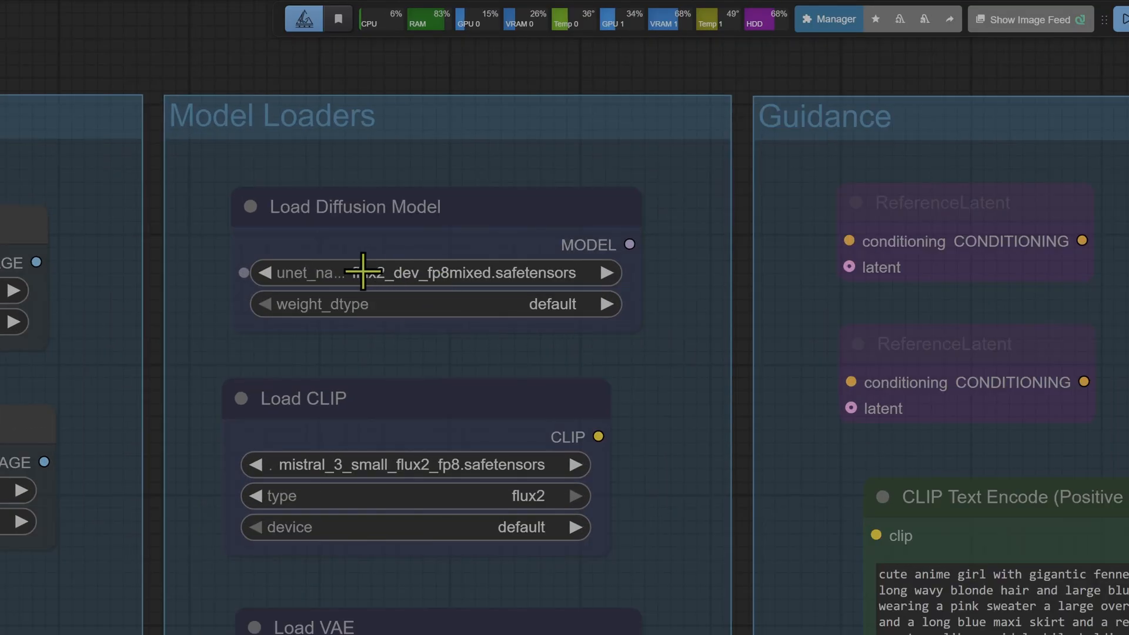
mouse_move(533, 464)
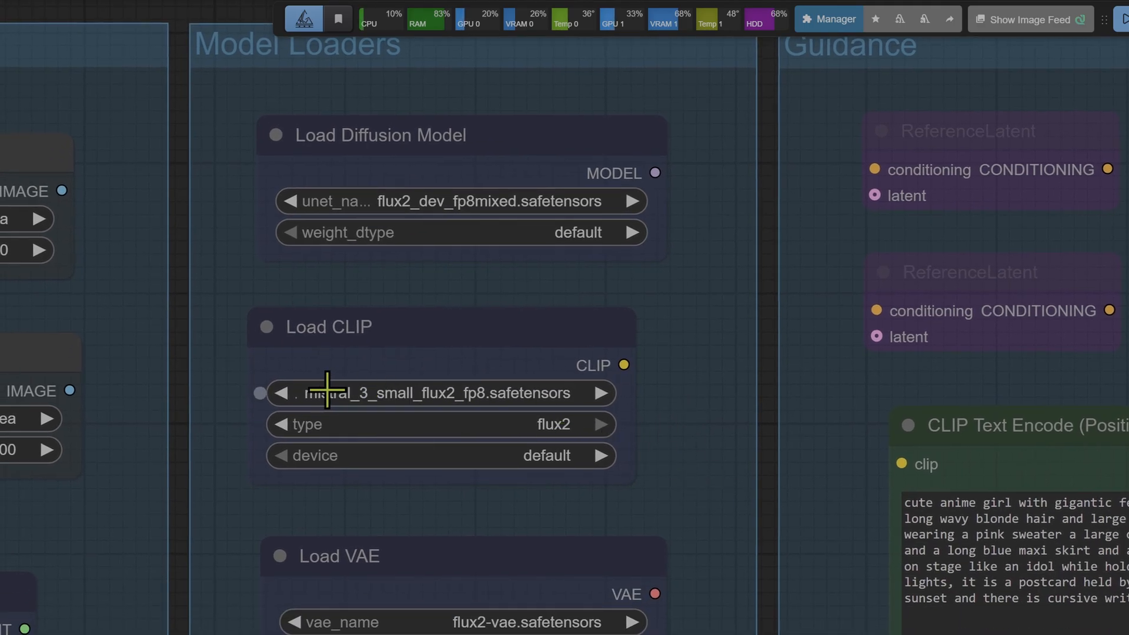
mouse_move(669, 475)
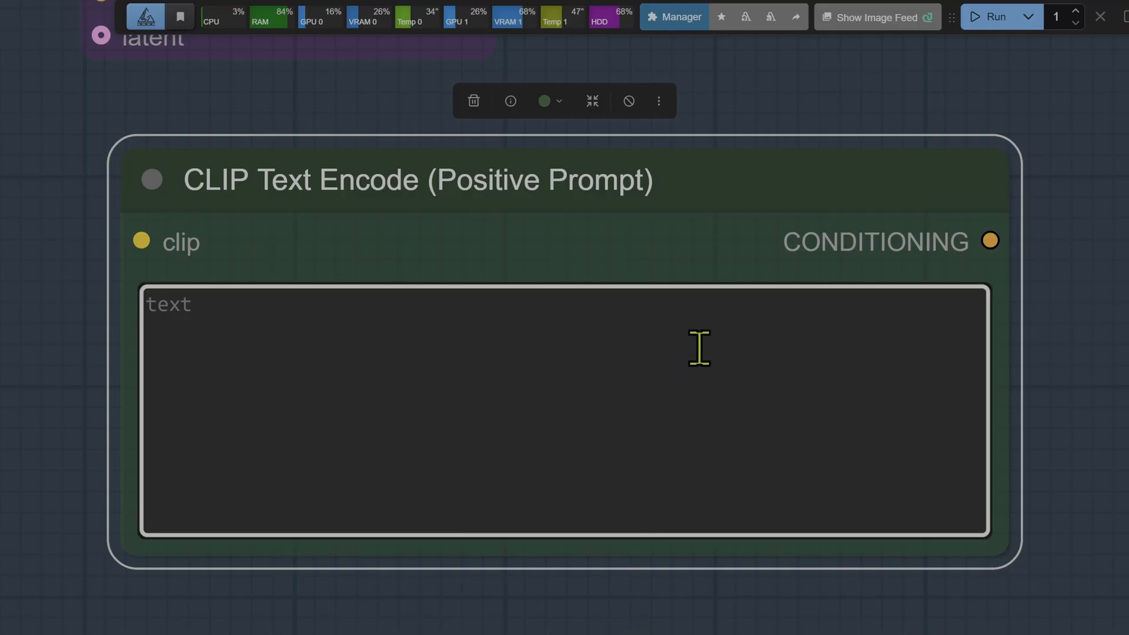
Step: Write the prompt 'A futuristic cyberpunk street...' ending with ', cinematic lighting'
text(A futuristic cyberpunk street food vendor, neon lights, rain on pavement, highly detaile)
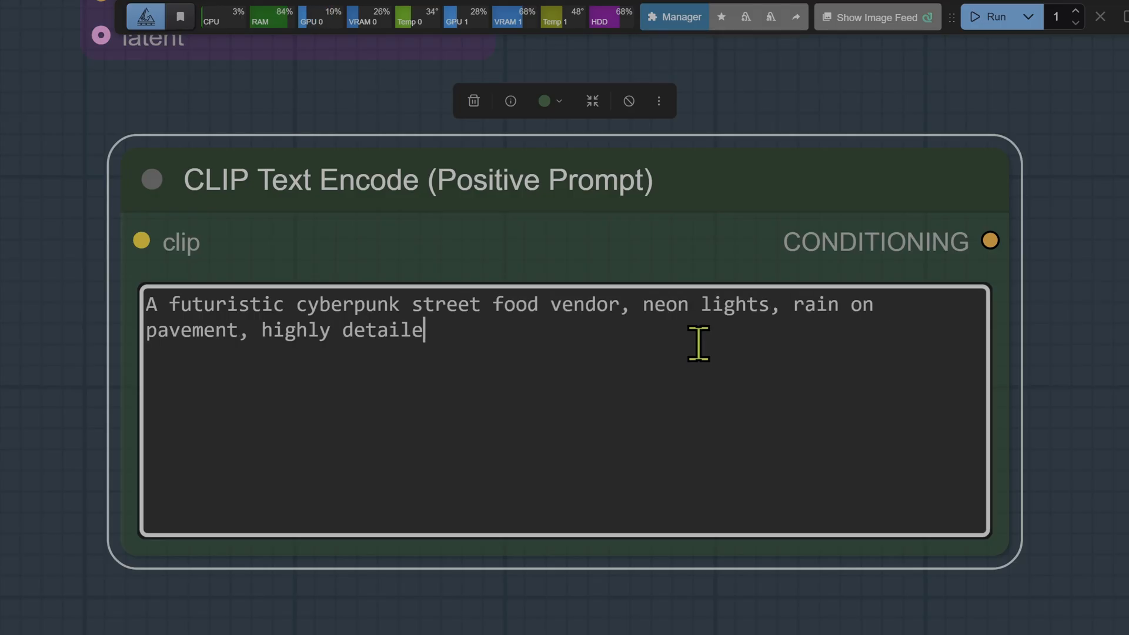
text(, cinematic lighting)
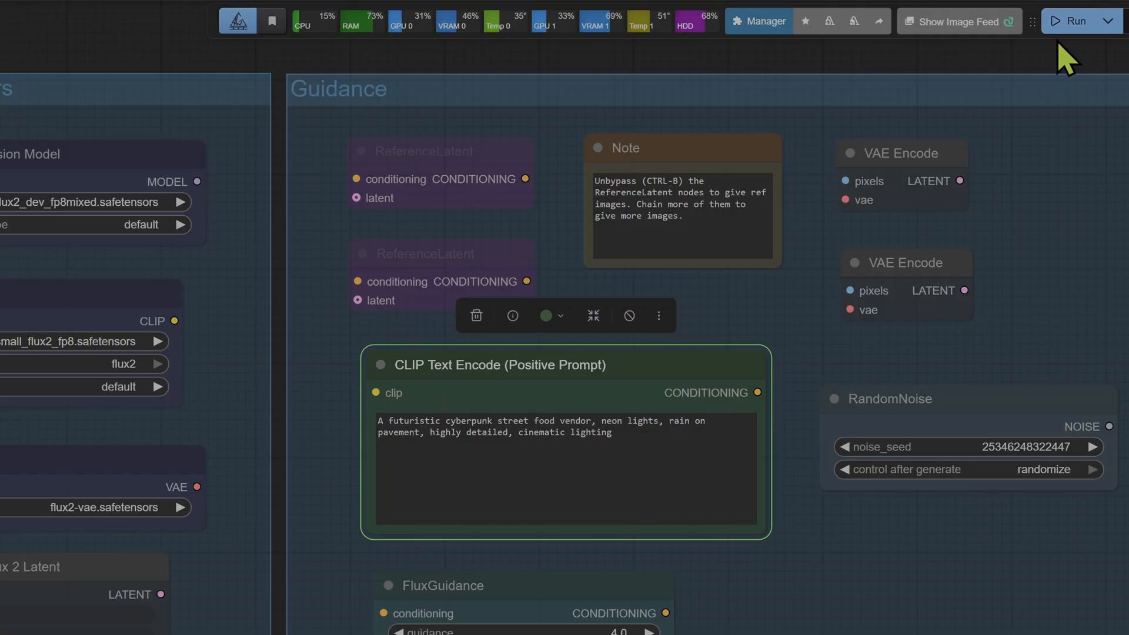
mouse_move(1025, 277)
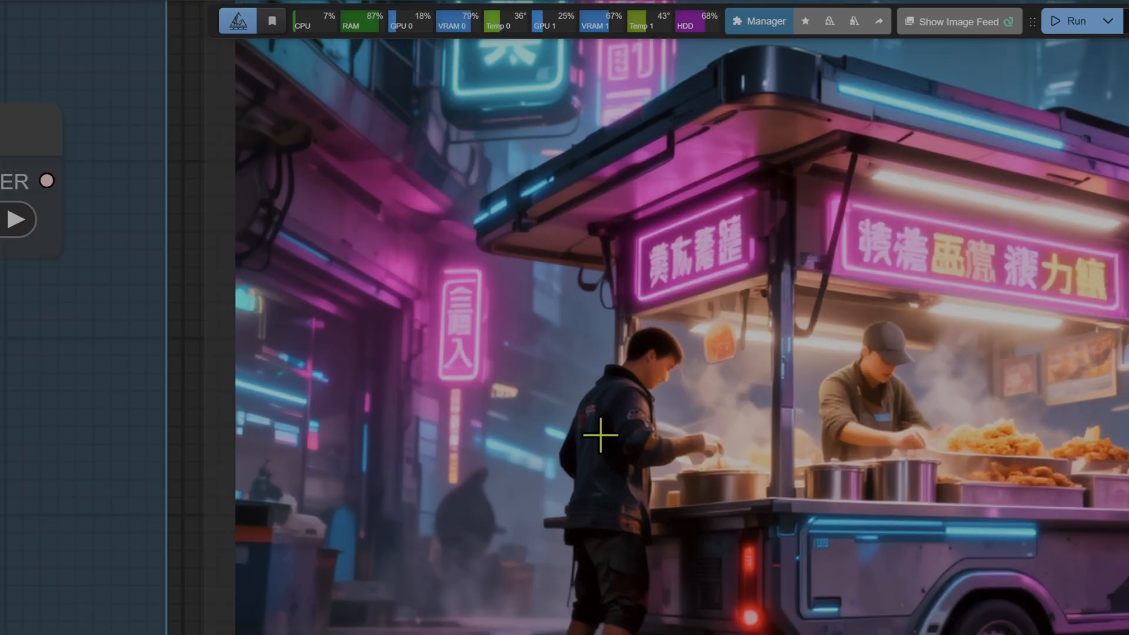
mouse_move(462, 466)
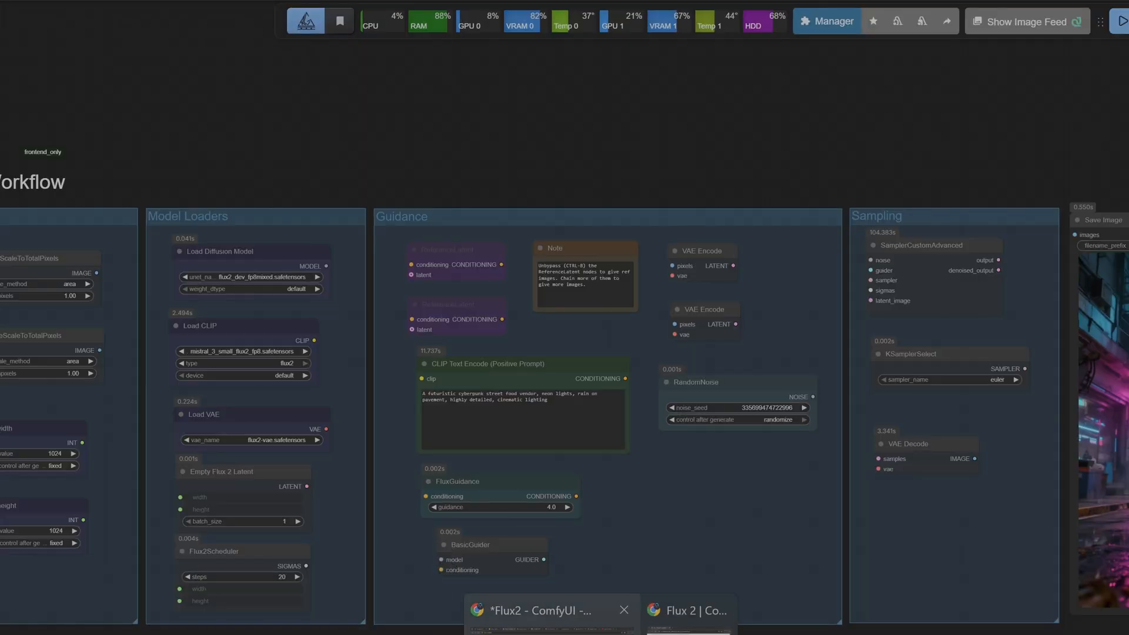
mouse_move(509, 482)
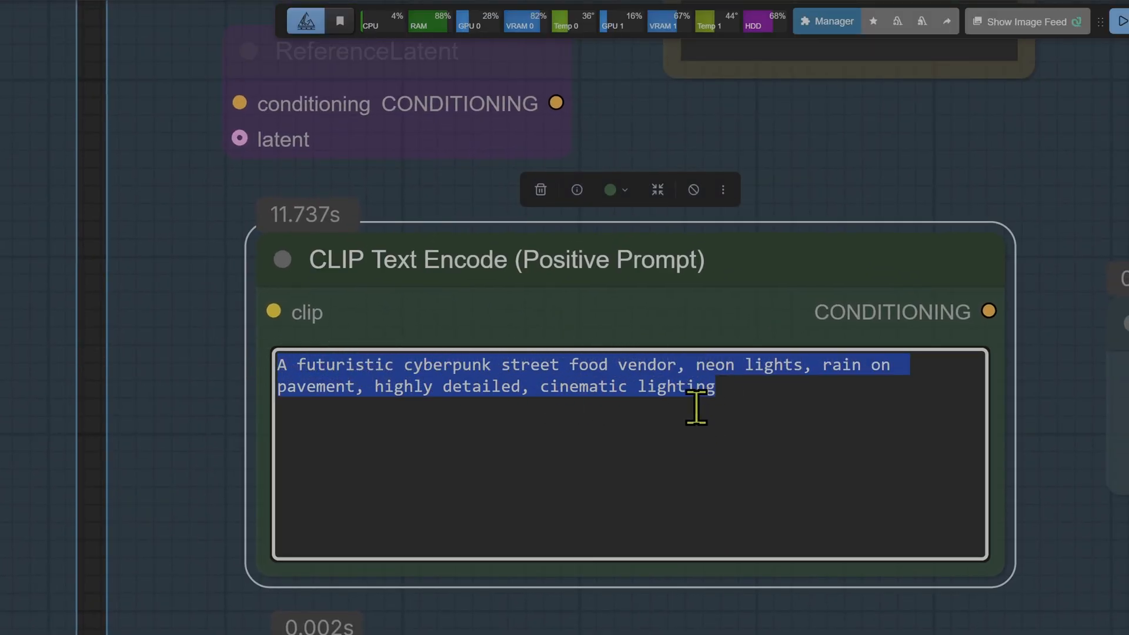
Step: Paste the JSON positive_prompt 'A hyper-realistic, cinematic close-up...' of the engineer soldering a microchip
text({"positive_prompt": "A hyper-realistic, cinematic close-up..."})
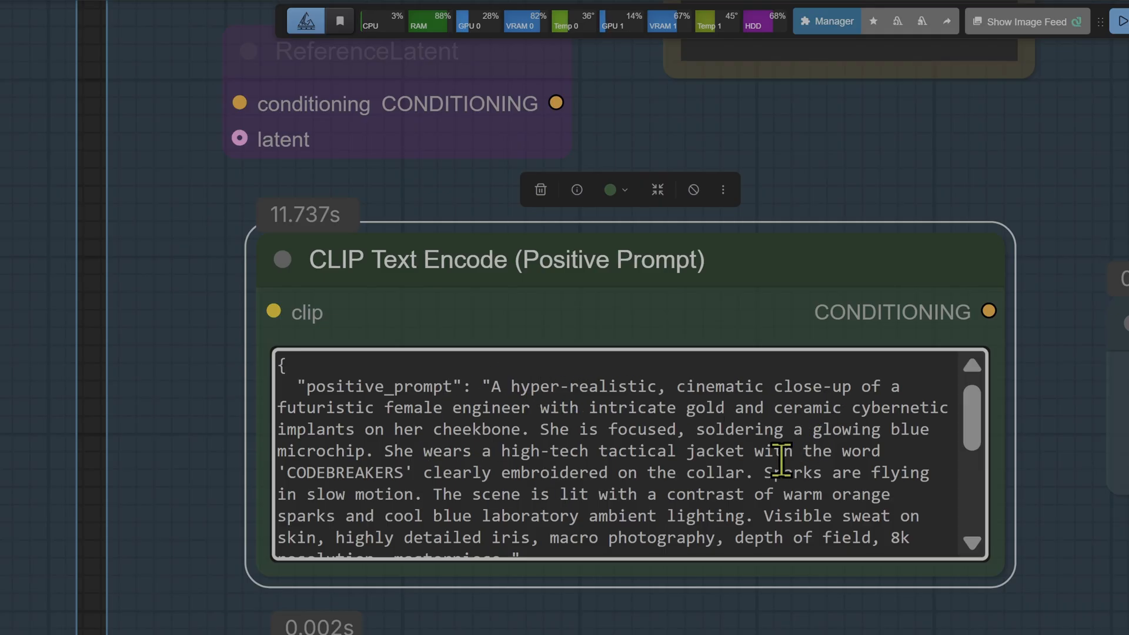
mouse_move(890, 421)
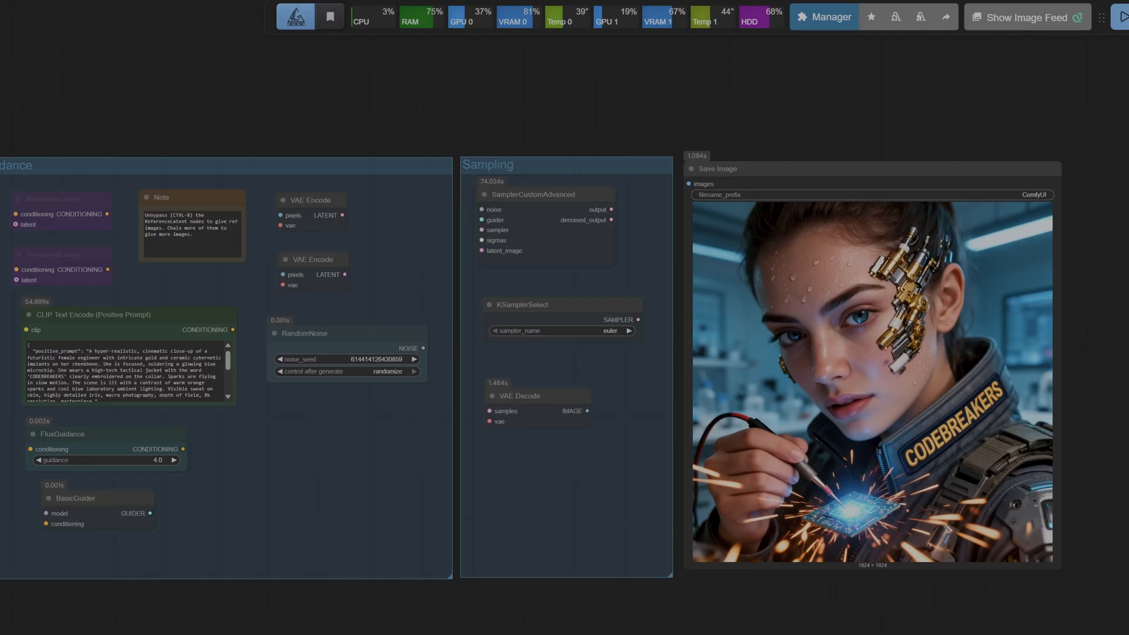
mouse_move(675, 621)
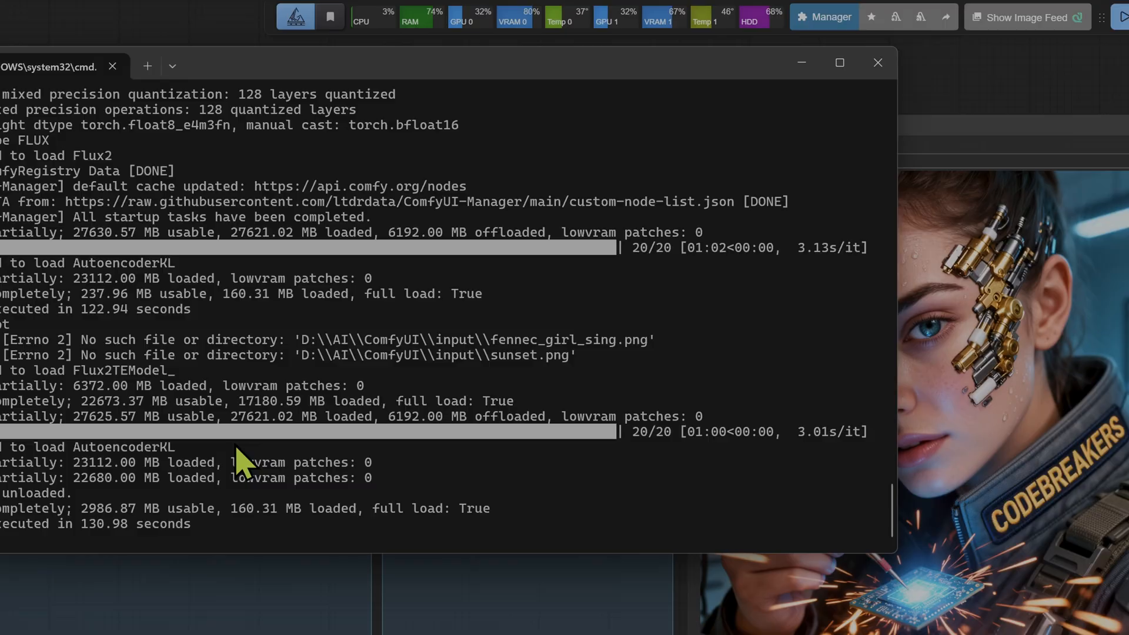
mouse_move(136, 539)
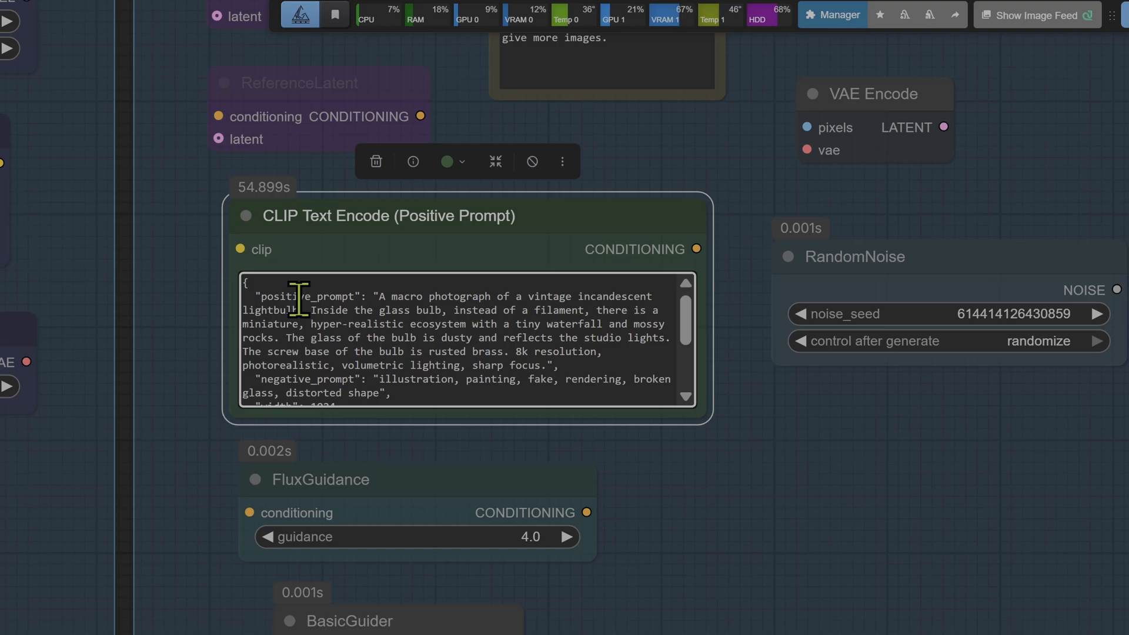
Step: Queue the lightbulb prompt and follow the console until it reports 145.34 seconds
drag(295, 296, 543, 323)
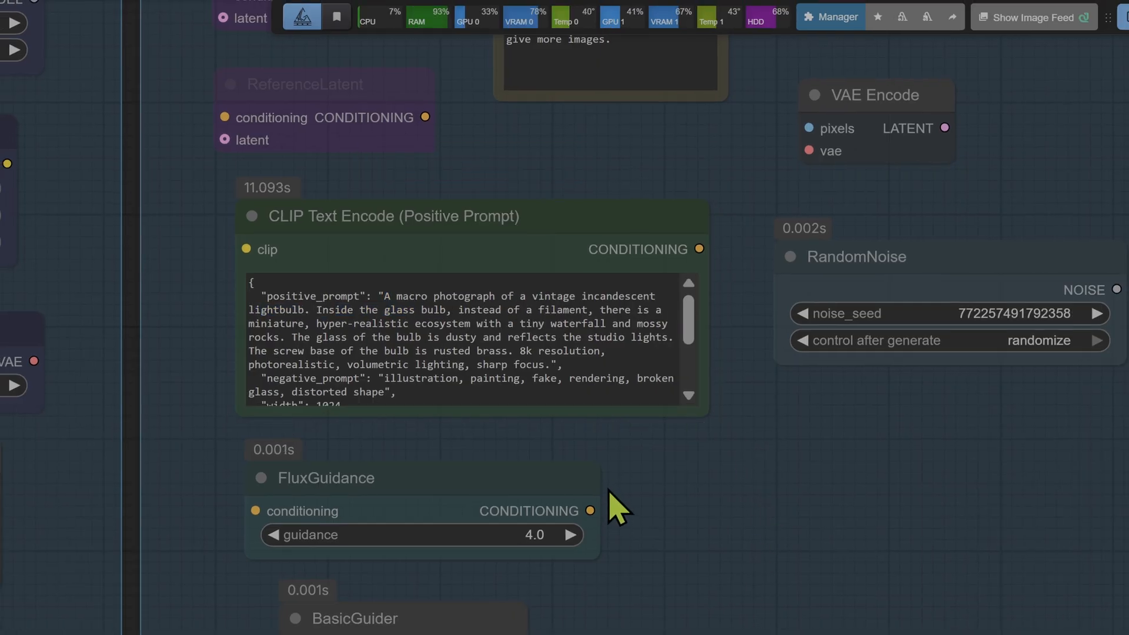
scroll(down, 3)
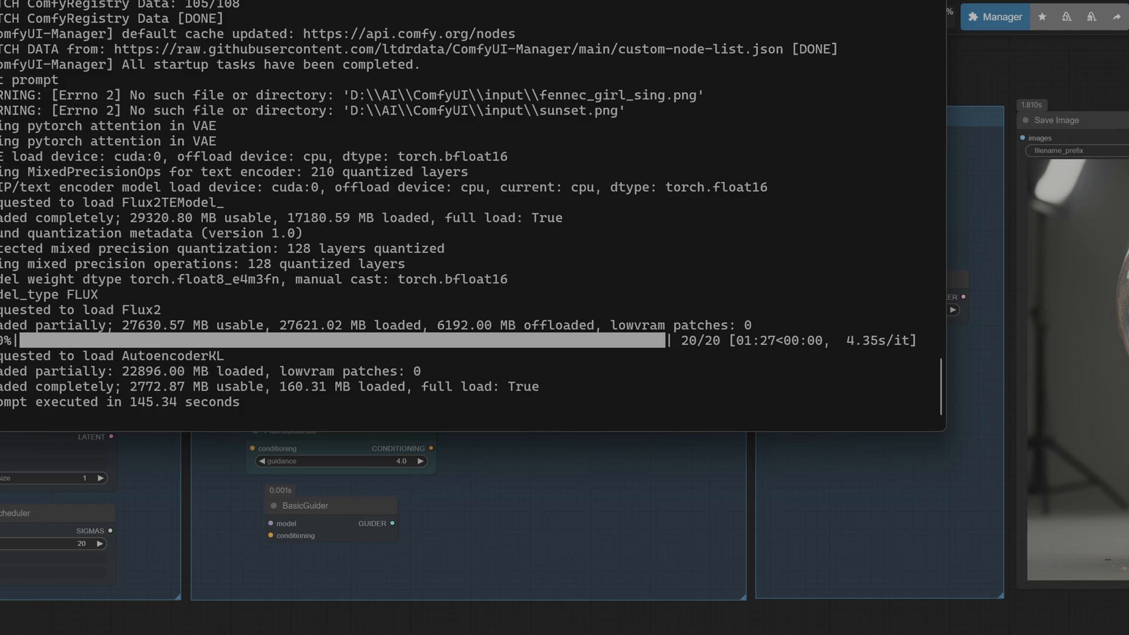
mouse_move(123, 428)
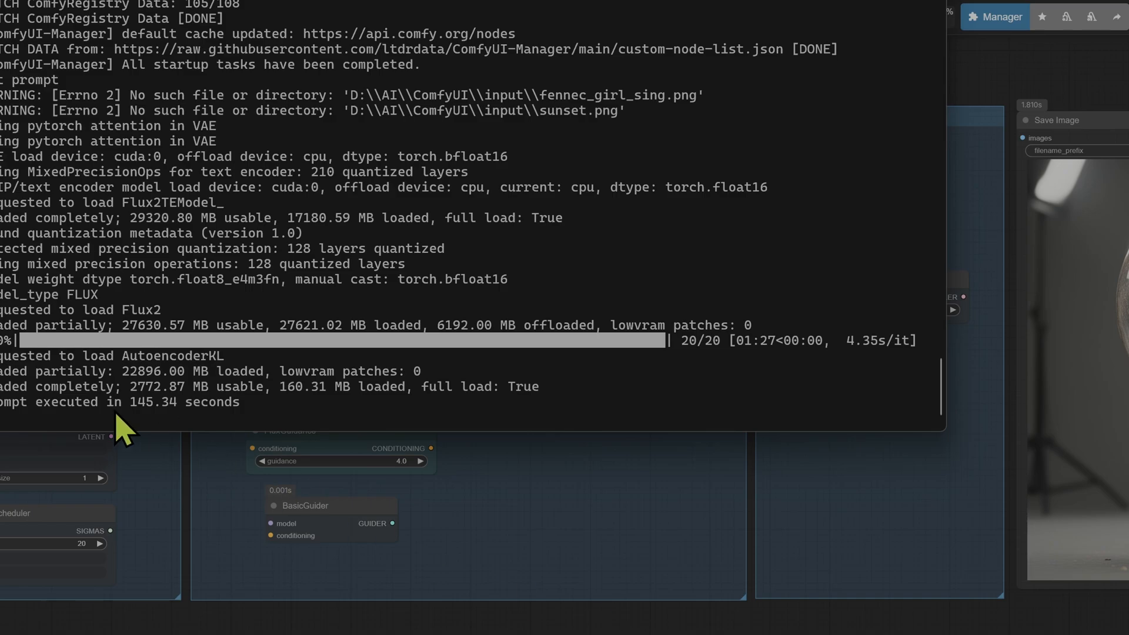
Step: Return to the workflow canvas showing Empty Flux 2 Latent and Flux2Scheduler with 20 steps
double_click(182, 402)
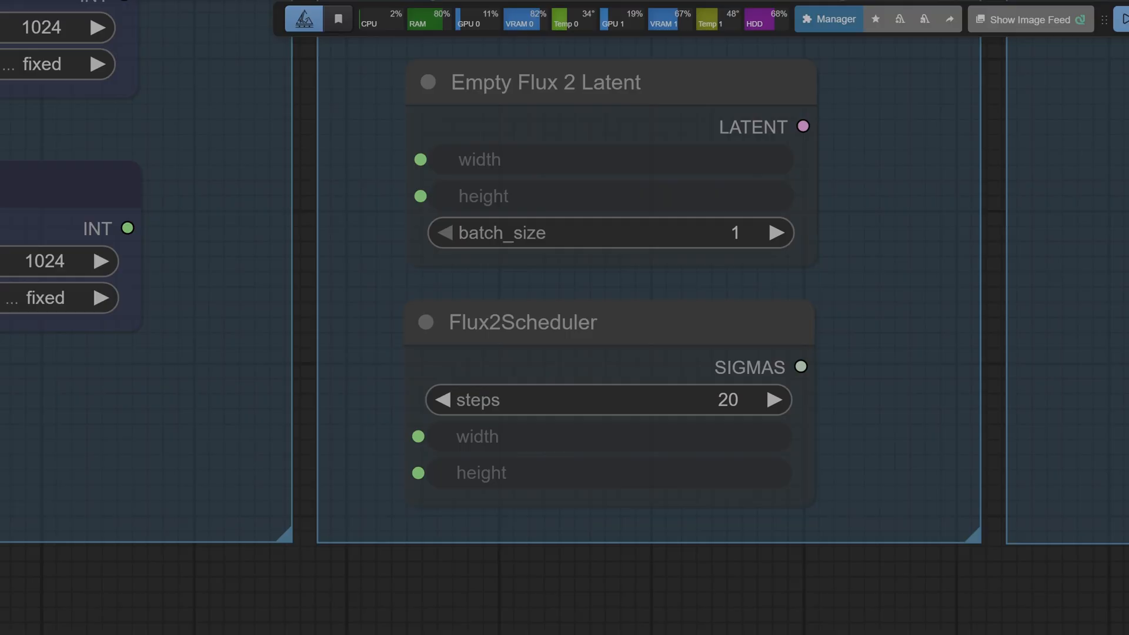
mouse_move(734, 439)
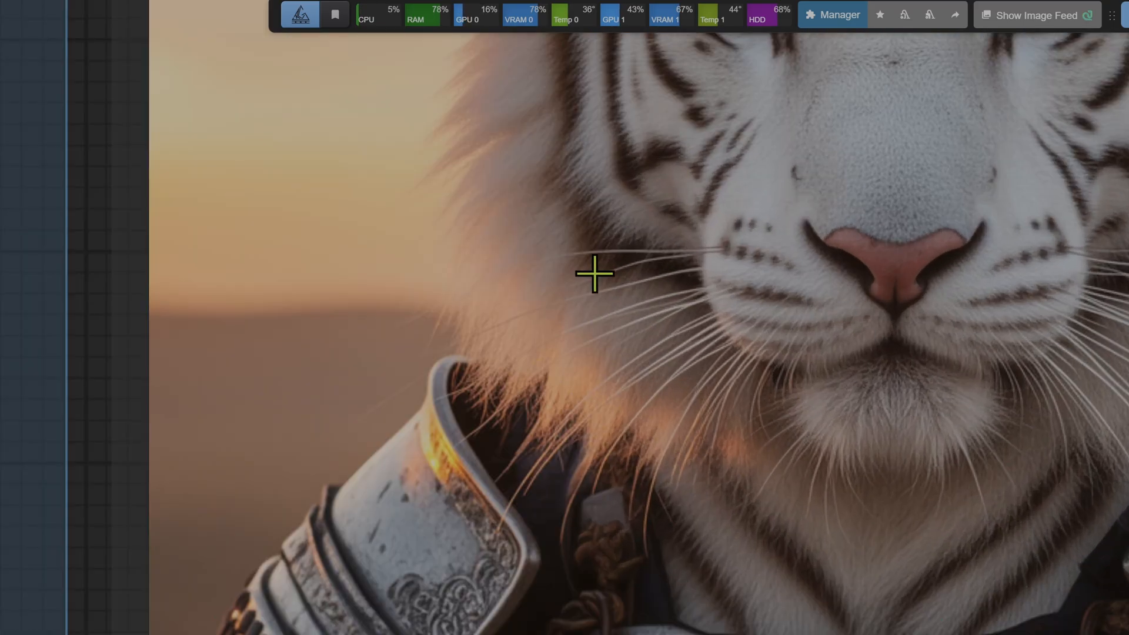
Step: Move from the tiger image to the positive prompt node holding the rainy Tokyo scene
drag(594, 274, 611, 526)
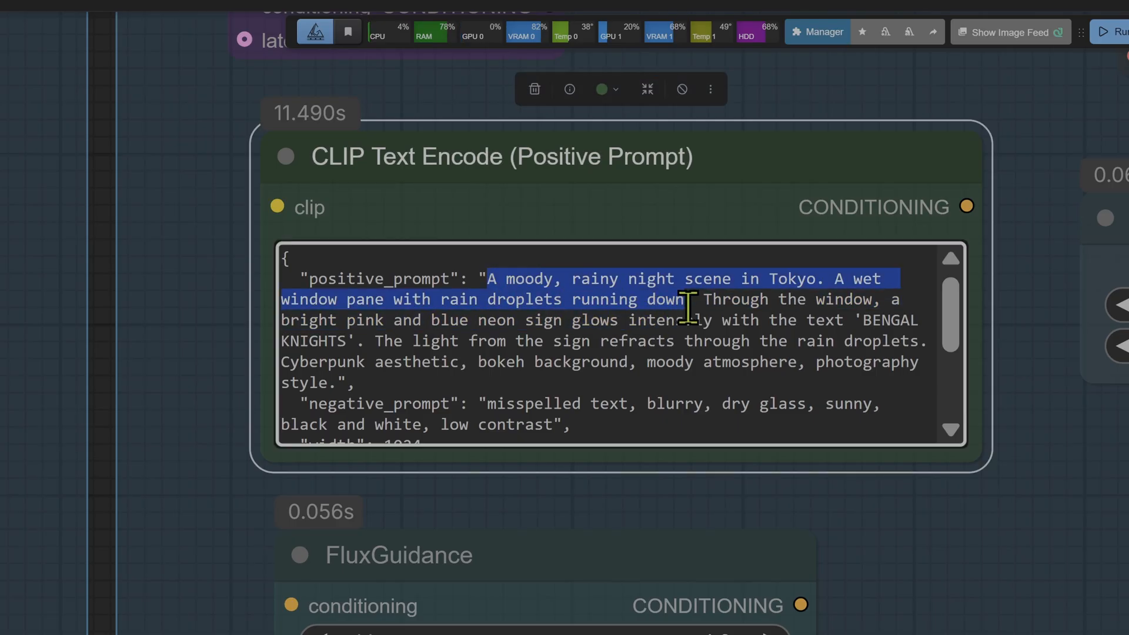
Step: Pan the canvas to reveal the rainy Tokyo prompt's 1024×1024, 25 steps, guidance 3.5 settings
drag(688, 299, 379, 343)
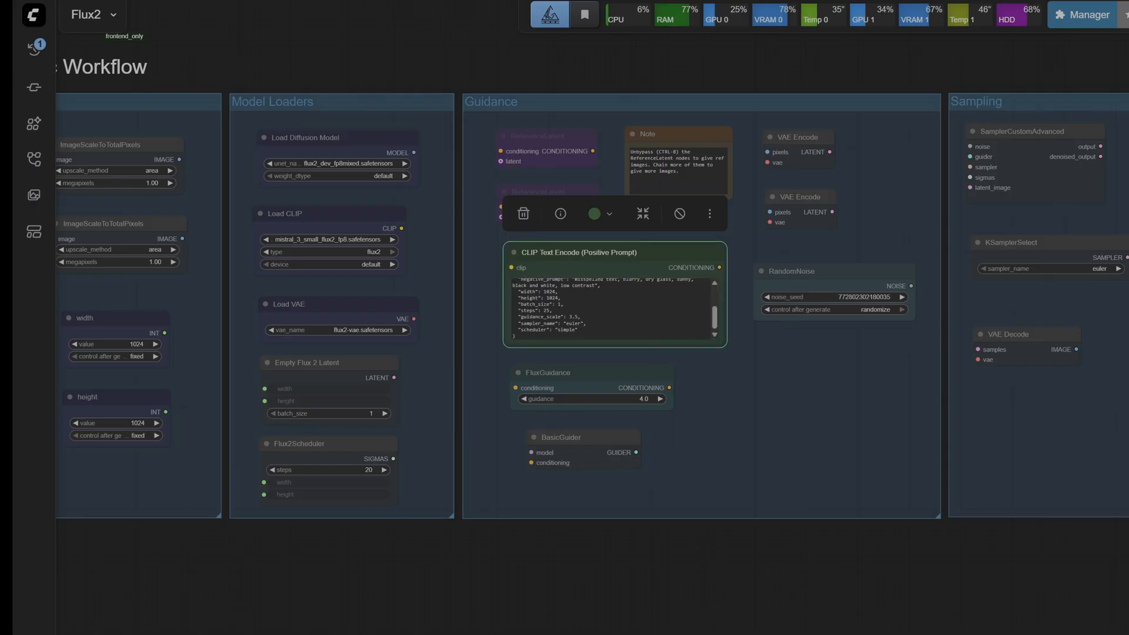
mouse_move(799, 615)
text(the car is parked)
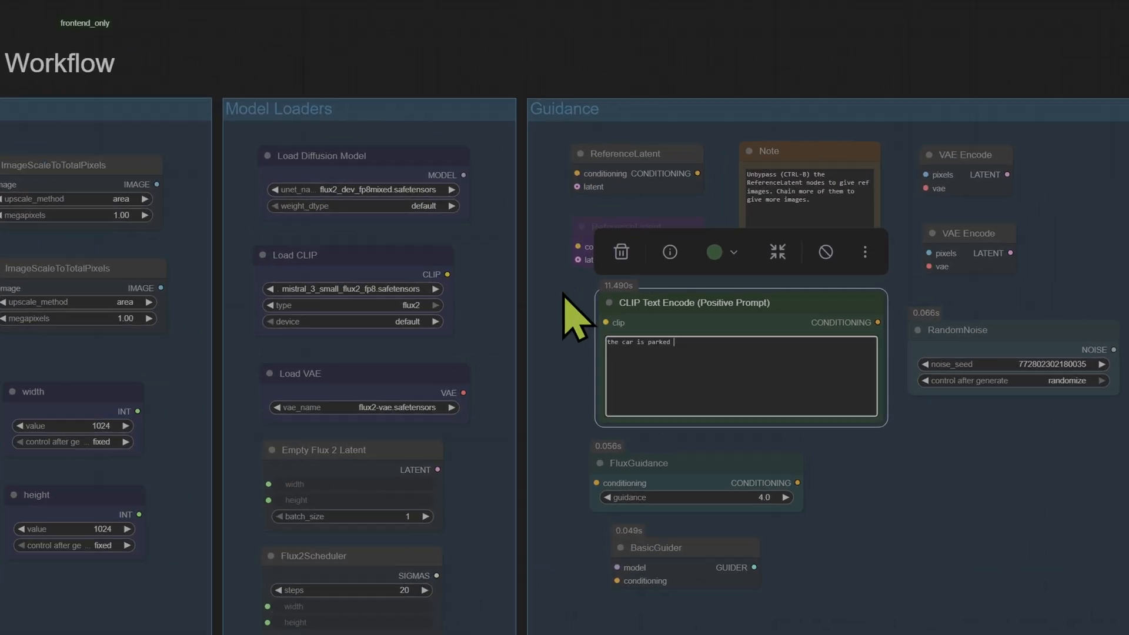
Step: Finish the prompt with 'in the alleyway in image 2'
text(in the alleyway in)
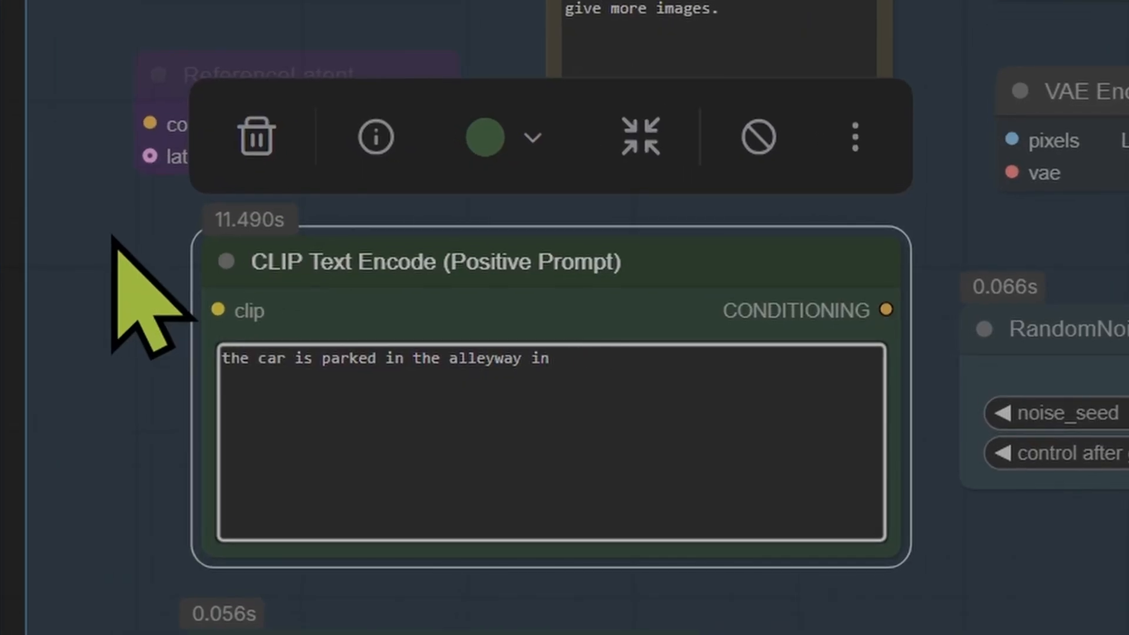
text(image 2)
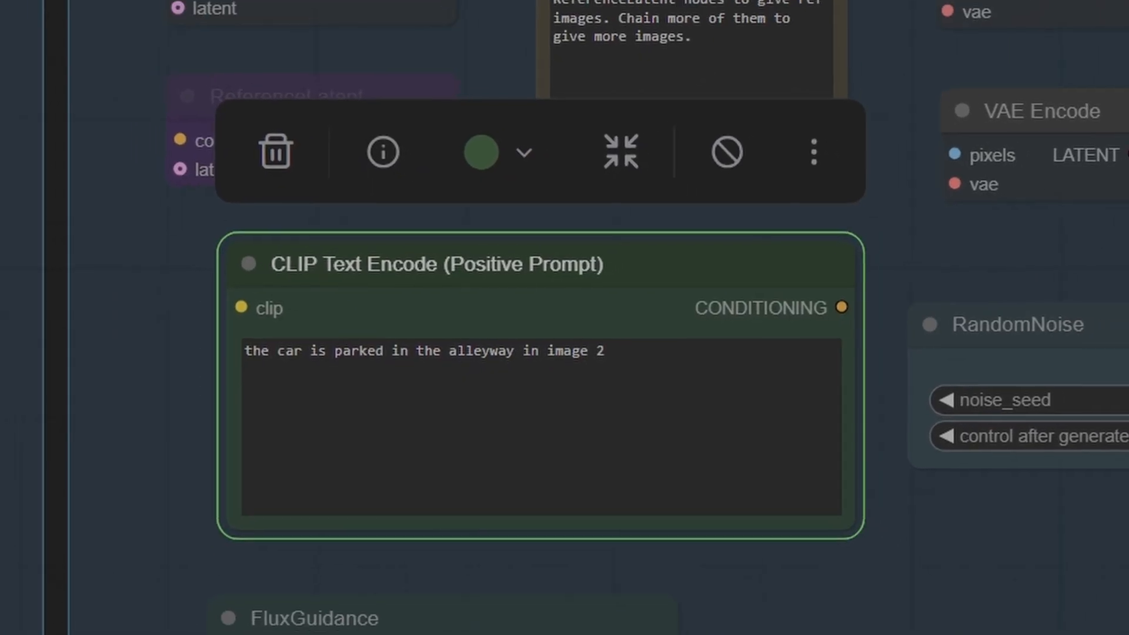
scroll(down, 3)
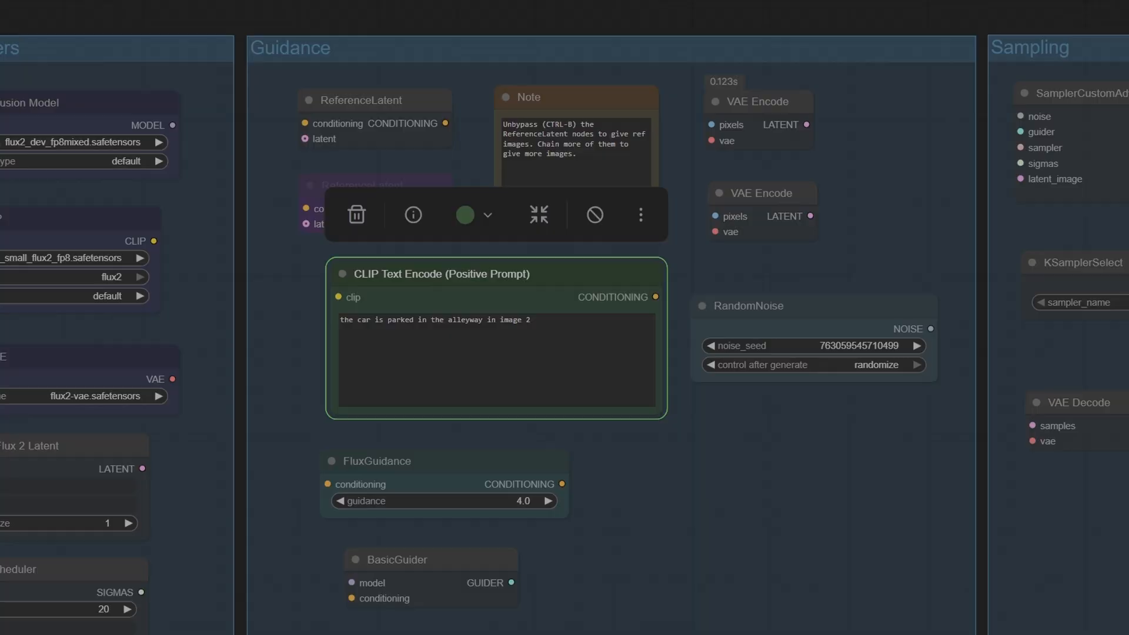
scroll(down, 3)
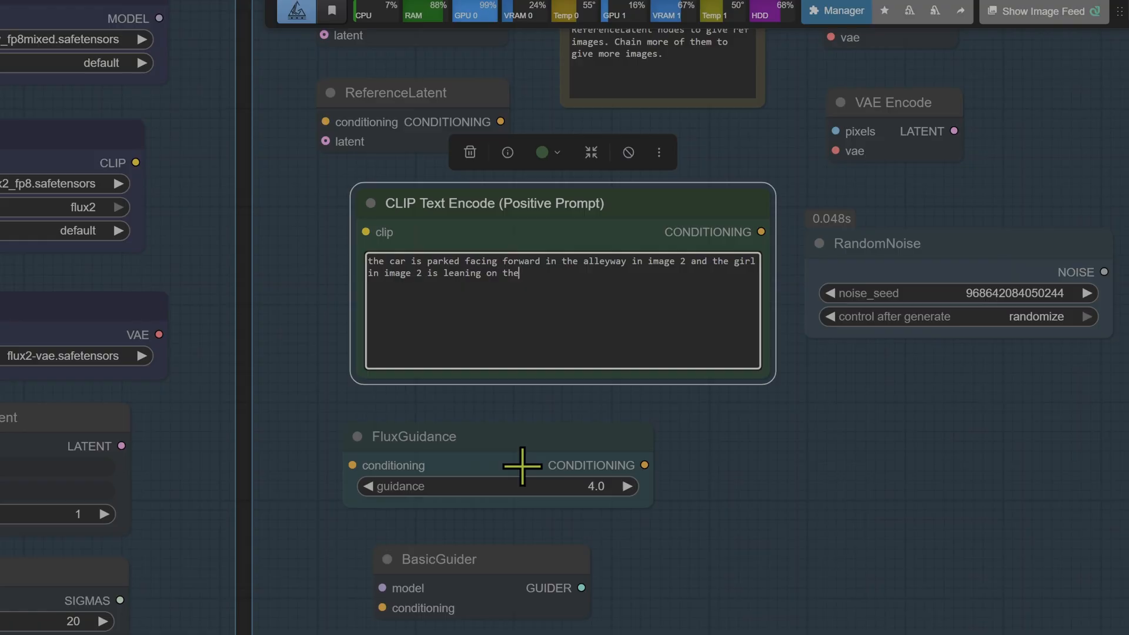
Step: End the prompt with 'car' so the girl from image 2 leans on it
text(car)
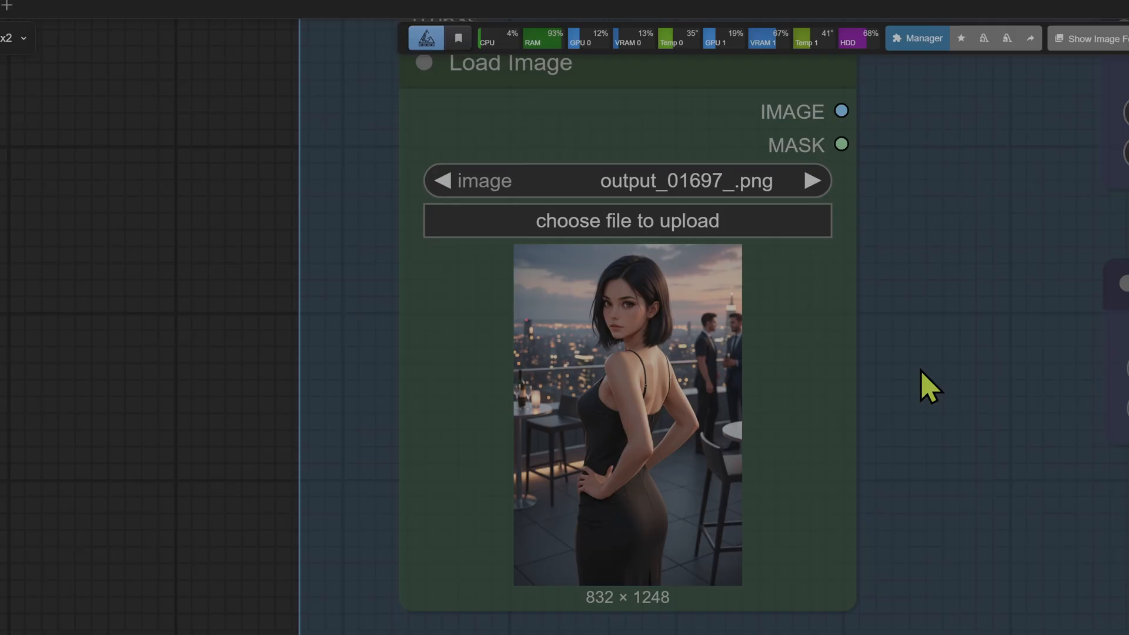
Step: Bring the Save Image node into view showing the 1344×768 red-carpet gala composite
scroll(down, 3)
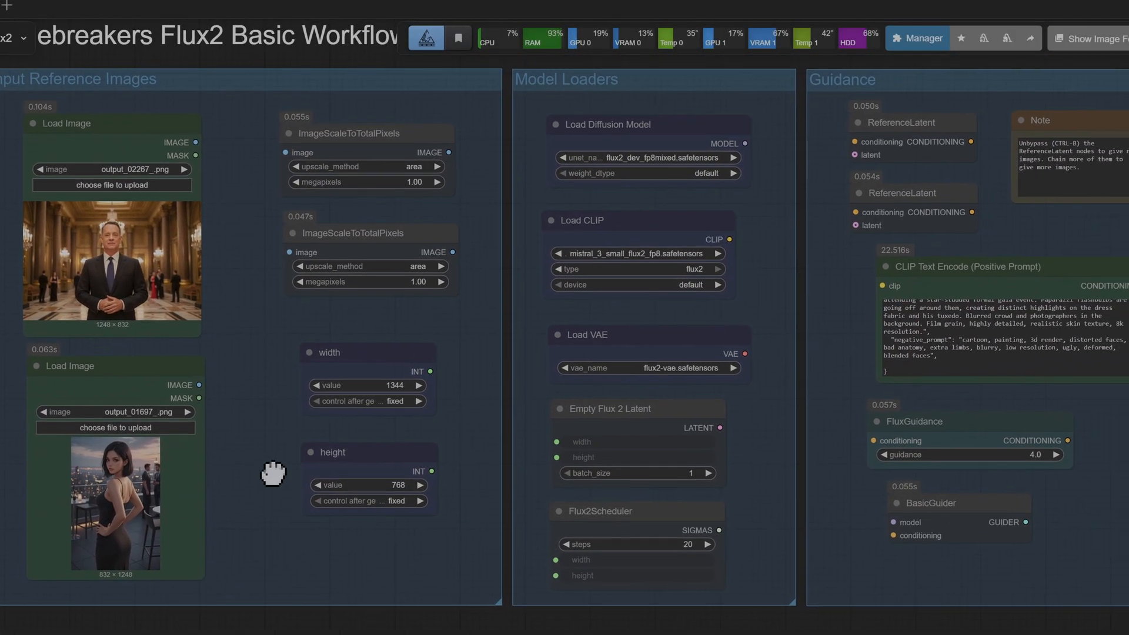
click(968, 302)
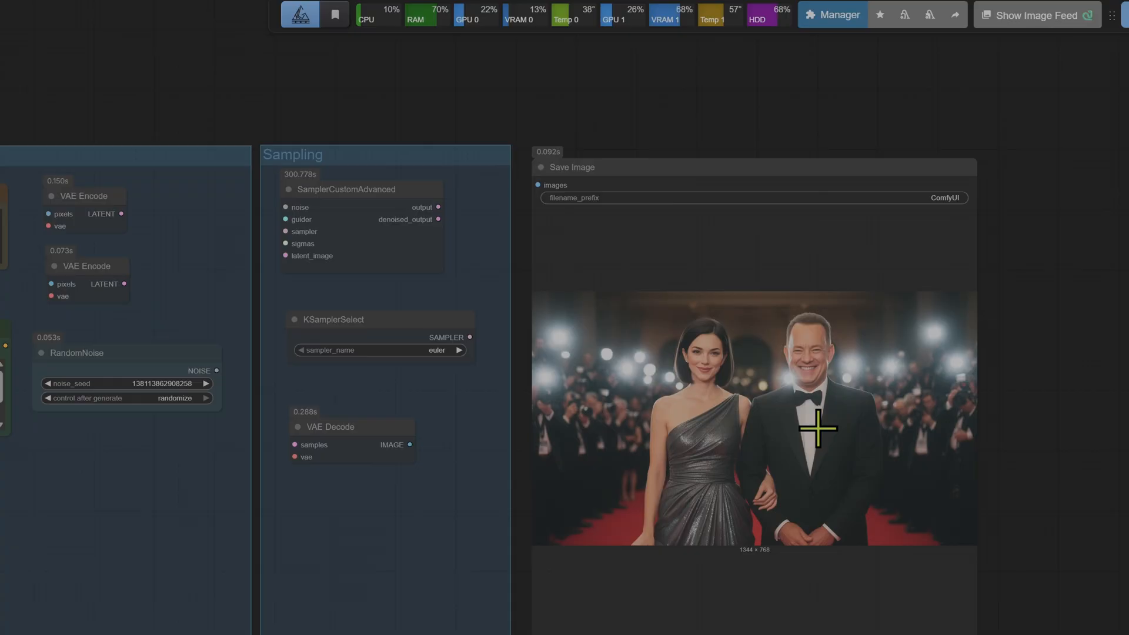
mouse_move(756, 438)
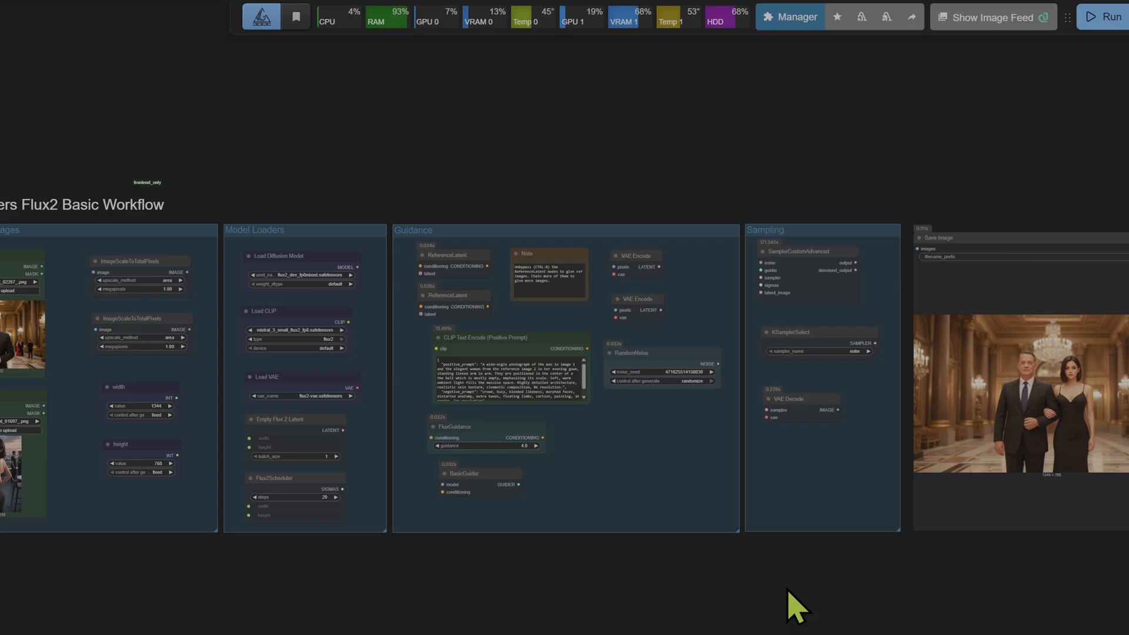
mouse_move(743, 588)
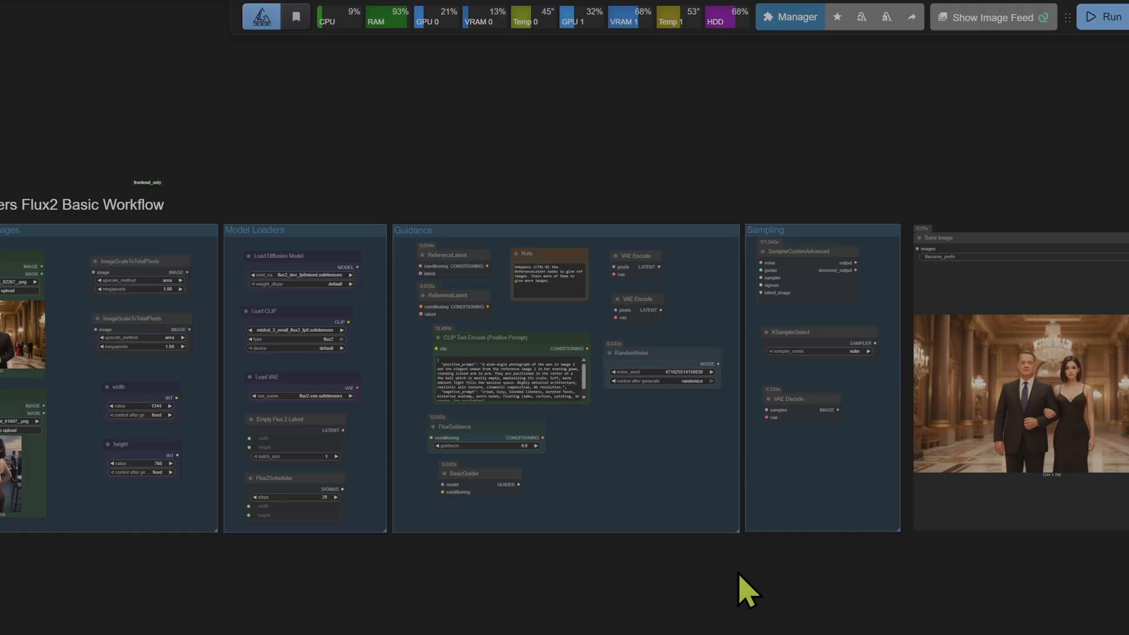